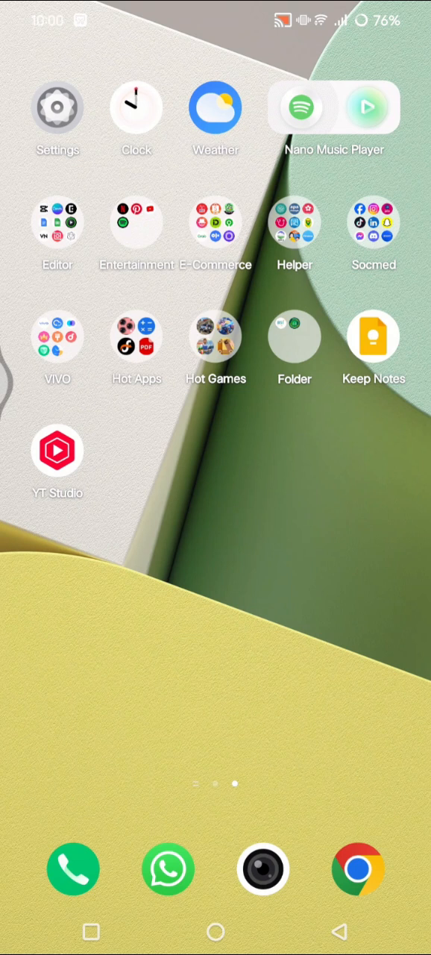
# Swipe the home screen over and launch the Google Play Store
pyautogui.hscroll(-3)
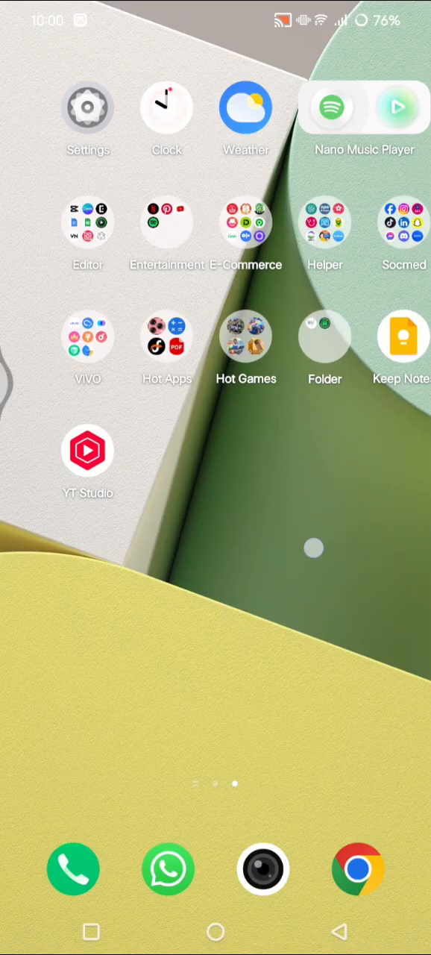
pyautogui.click(324, 339)
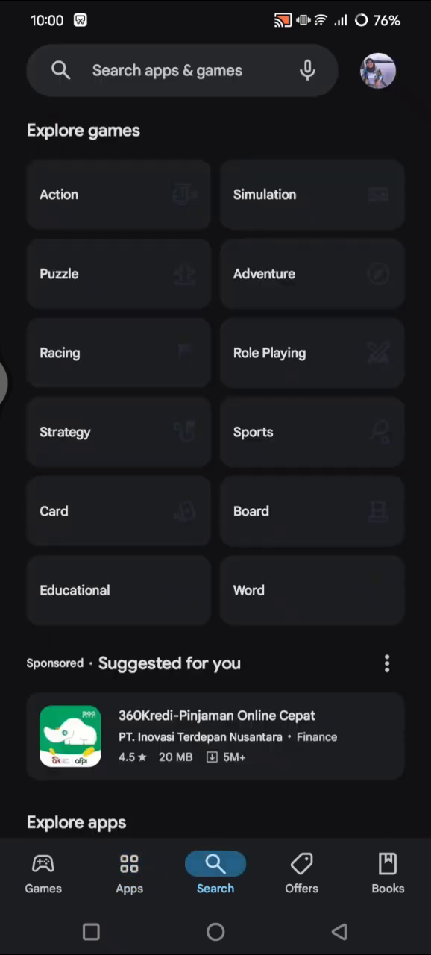
# Rerun the 'video watermark remover app' search and scroll to the Watermark remover, Logo eraser listing
pyautogui.click(167, 70)
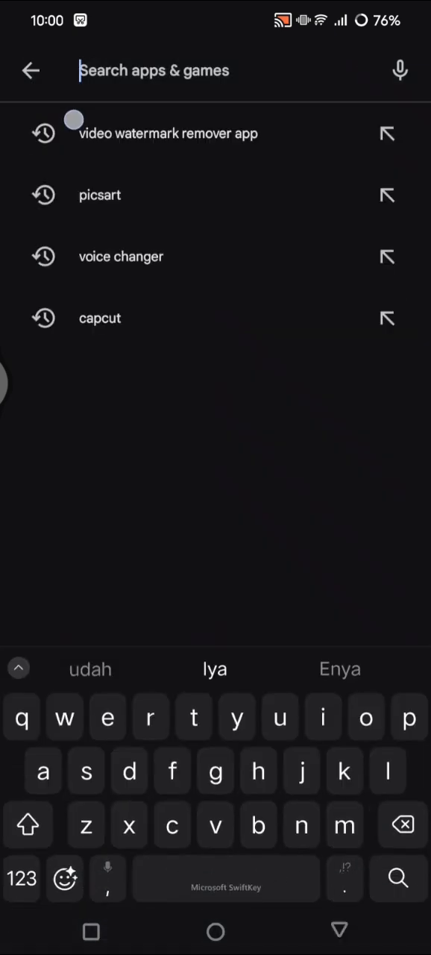
pyautogui.click(168, 132)
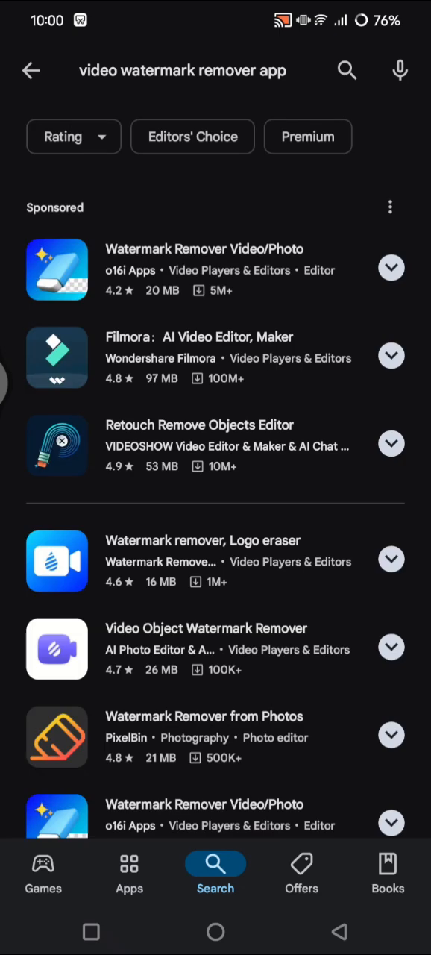
pyautogui.scroll(-3)
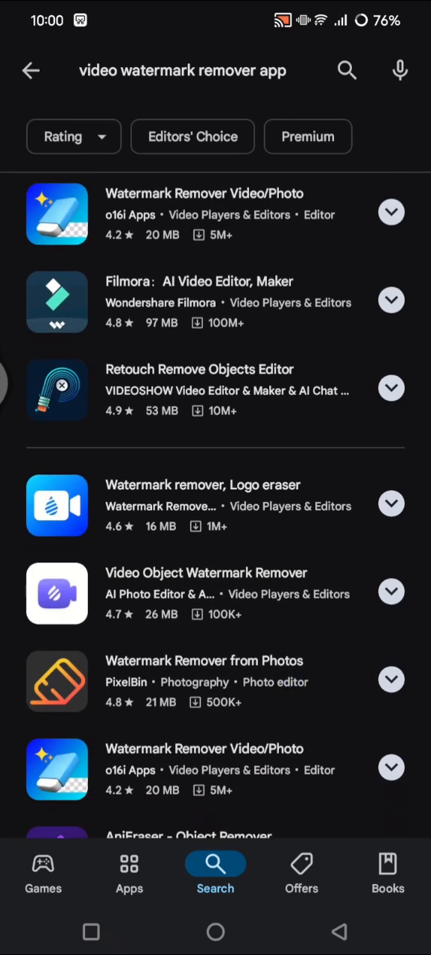
pyautogui.scroll(-3)
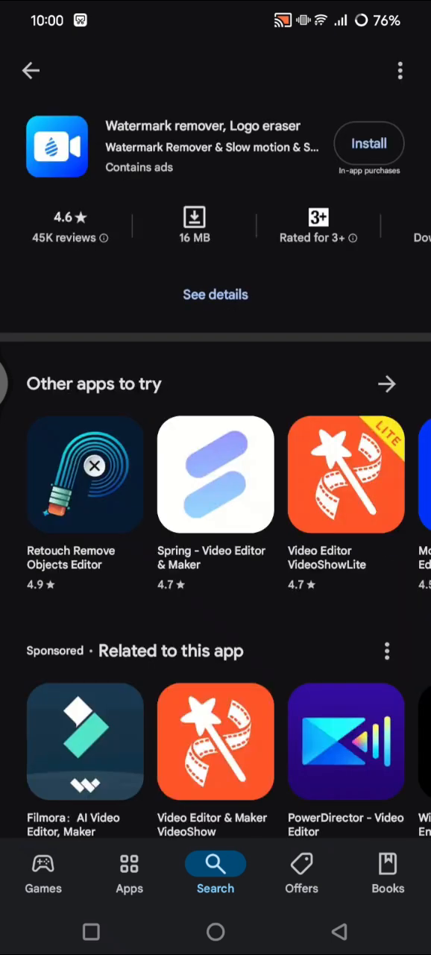
# Install Watermark remover, Logo eraser and wait for installation to complete
pyautogui.click(369, 143)
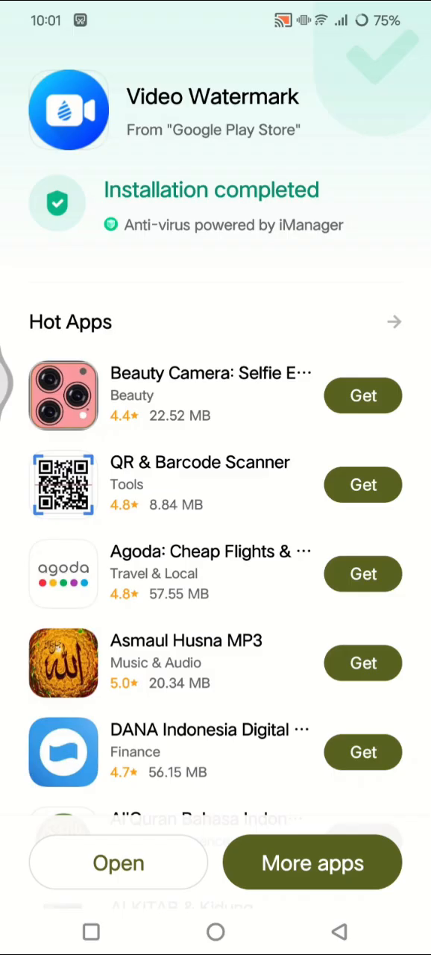
# Open the installed app and dismiss the 'Really Want To Quit Free Trial?' offer
pyautogui.click(118, 862)
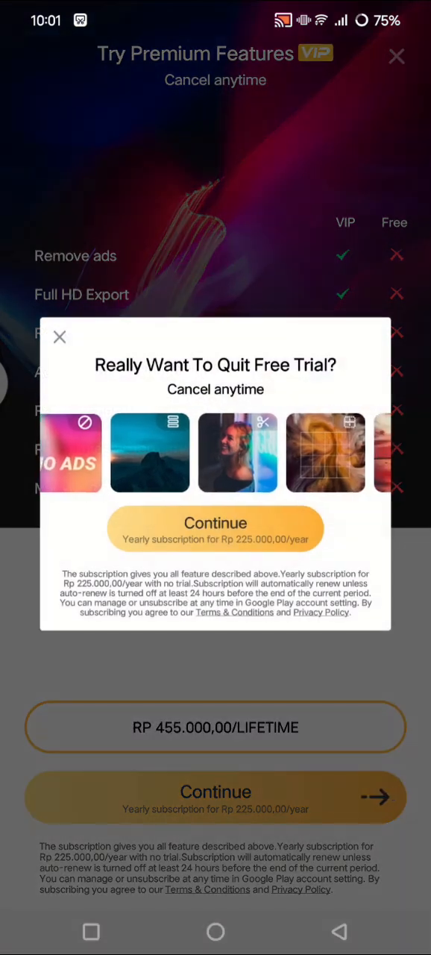
pyautogui.click(59, 336)
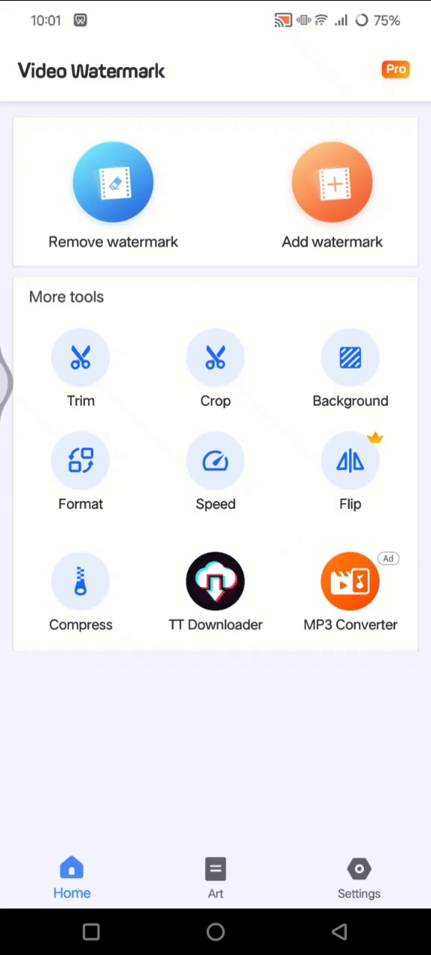
# Choose Remove watermark with a video and close the sponsored ad
pyautogui.click(113, 181)
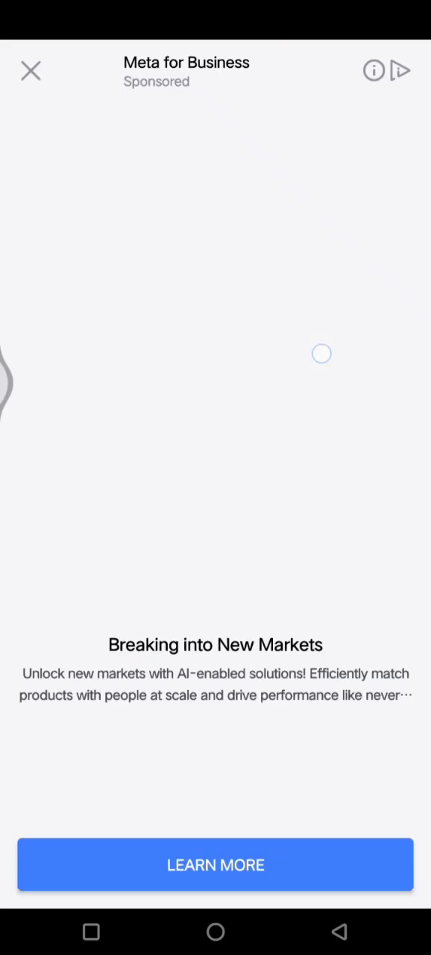
pyautogui.click(31, 70)
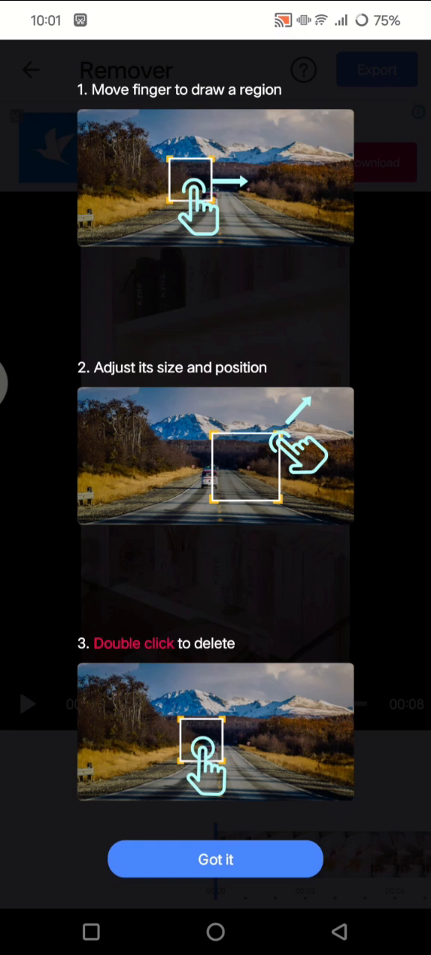
# Dismiss the guide, box the top-left CapCut logo, and stretch its timeline region
pyautogui.click(215, 859)
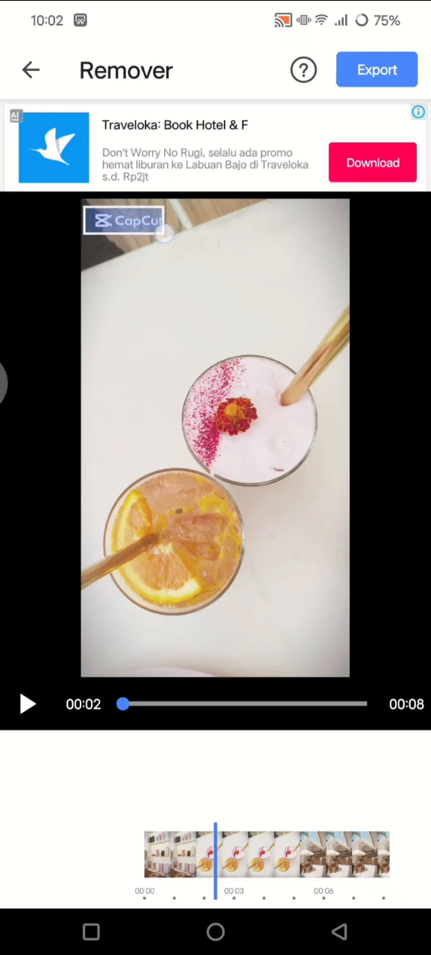
pyautogui.click(129, 220)
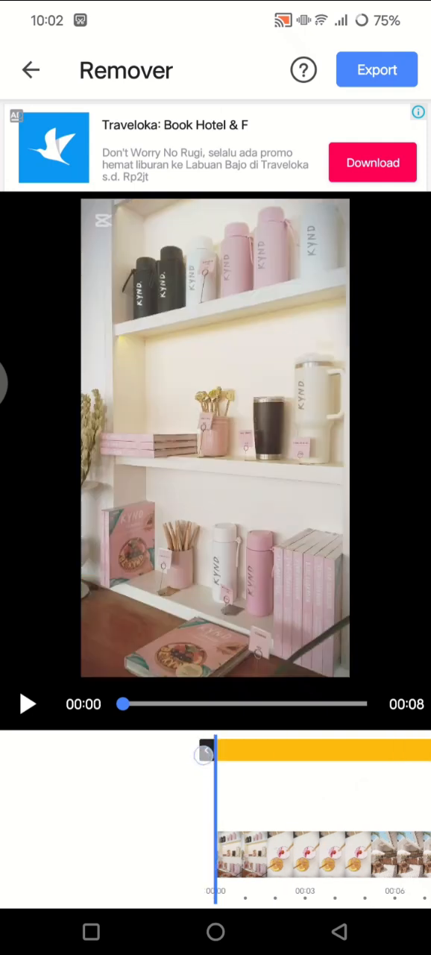
pyautogui.moveTo(205, 753); pyautogui.dragTo(223, 787)
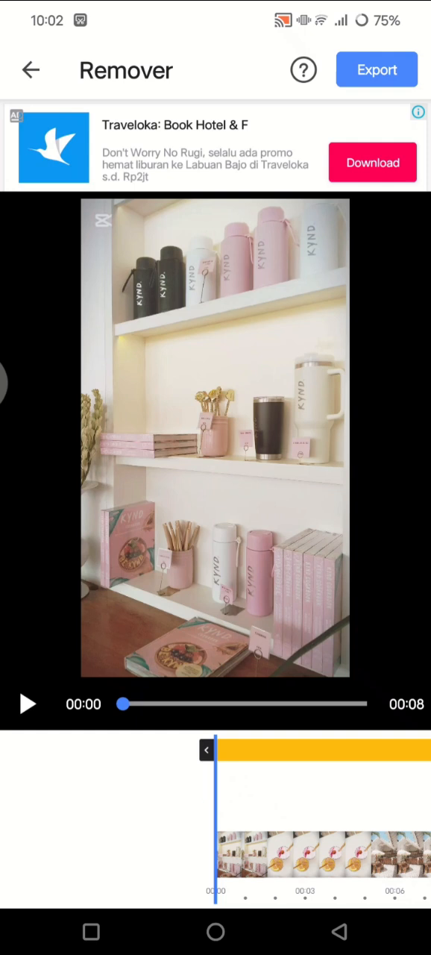
# Export the video at HD 720P quality
pyautogui.click(376, 70)
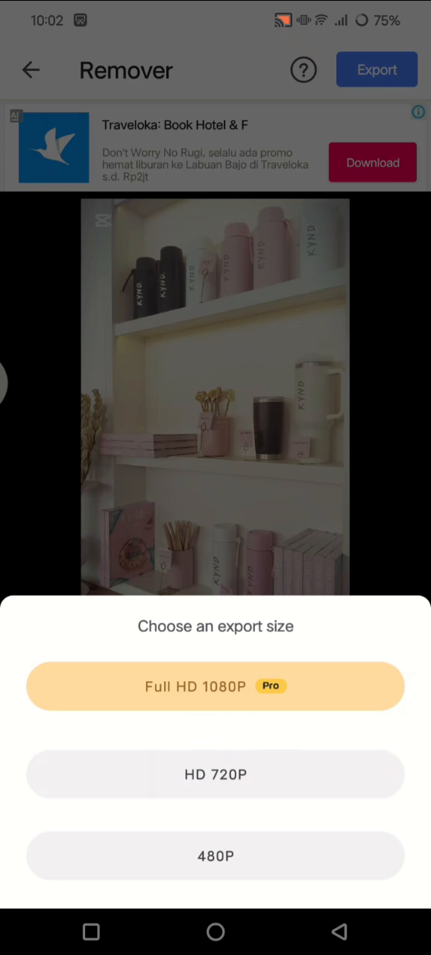
pyautogui.click(286, 793)
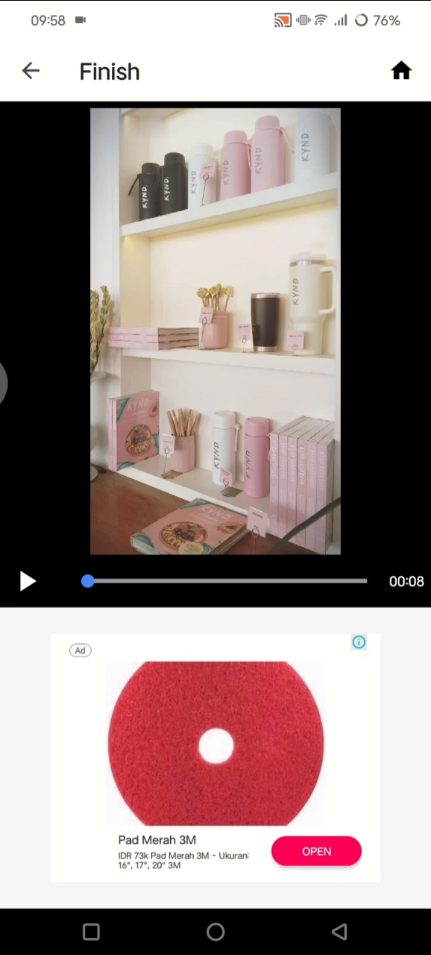
pyautogui.moveTo(88, 581); pyautogui.dragTo(137, 582)
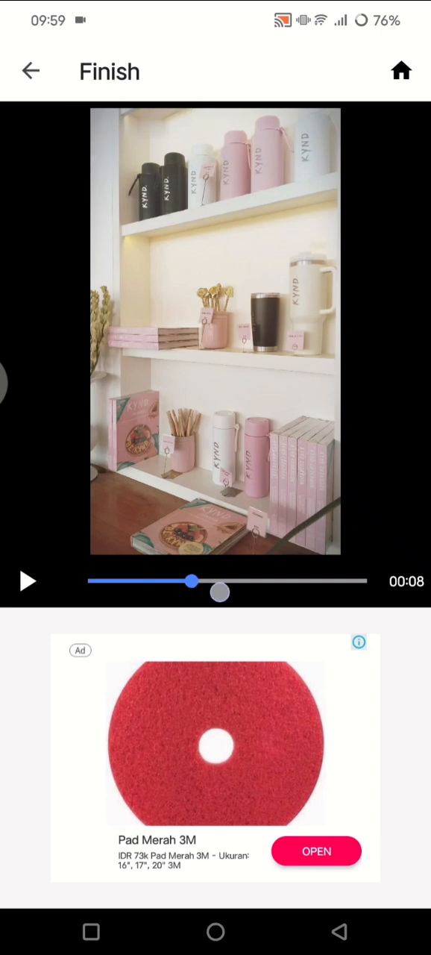
pyautogui.moveTo(194, 581); pyautogui.dragTo(243, 581)
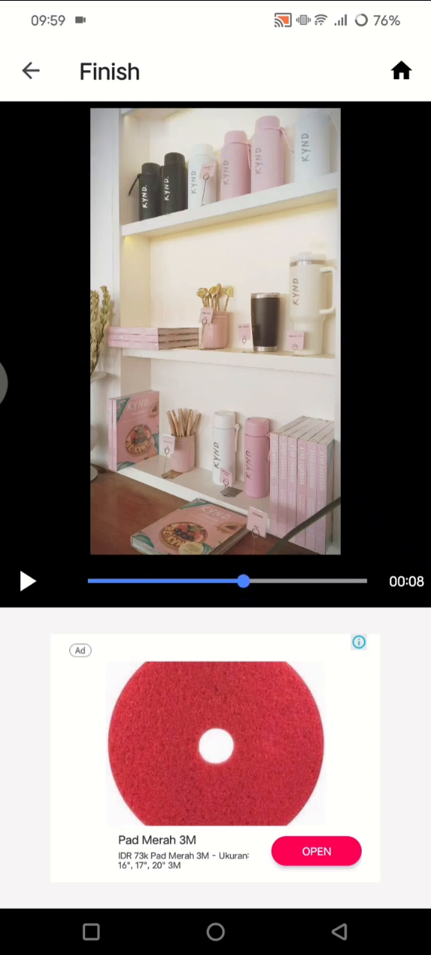